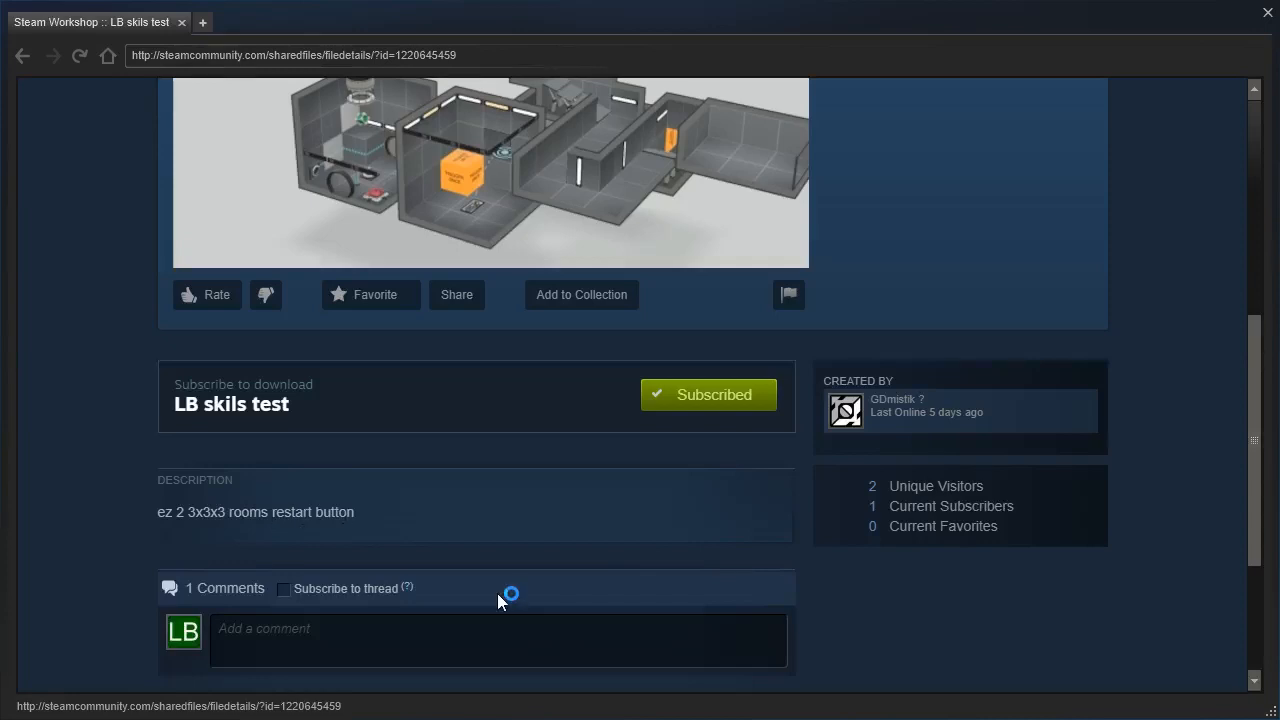
Step: Scroll while looking around the laser room after pressing the pedestal switch
{"action": "scroll", "scroll_direction": "up", "scroll_amount": 3}
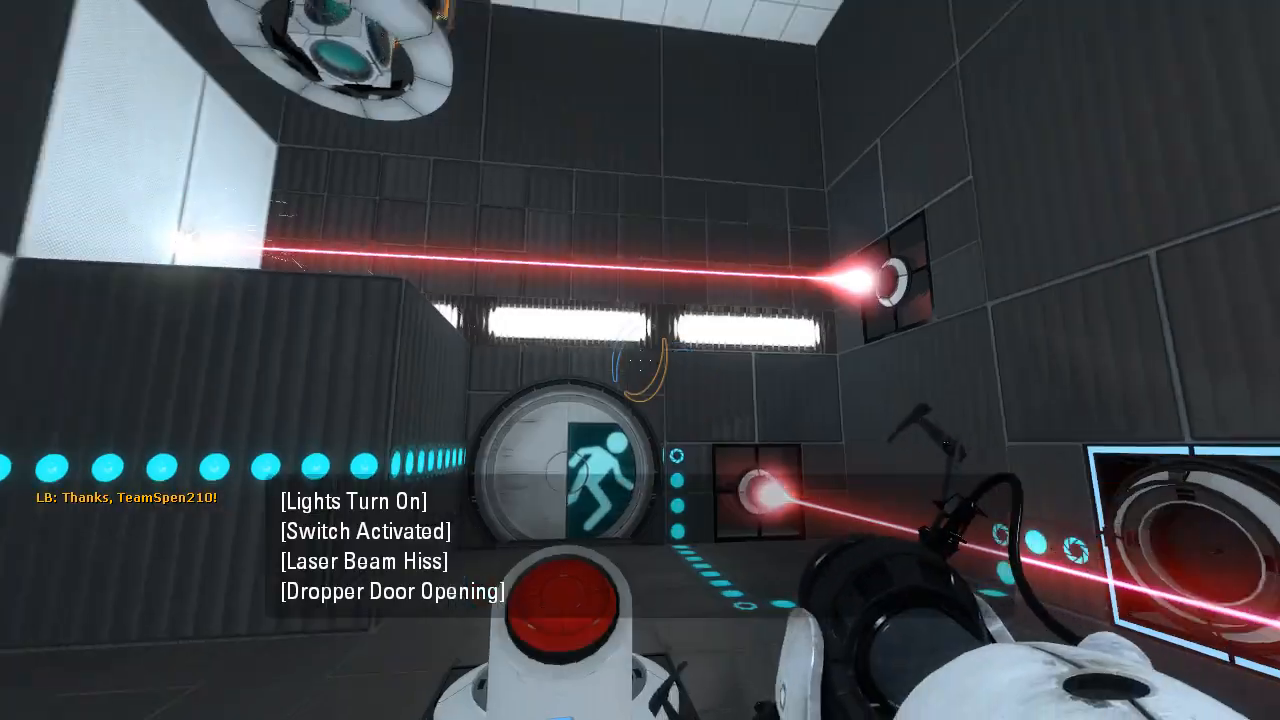
{"action": "mouse_move", "coordinate": [640, 360]}
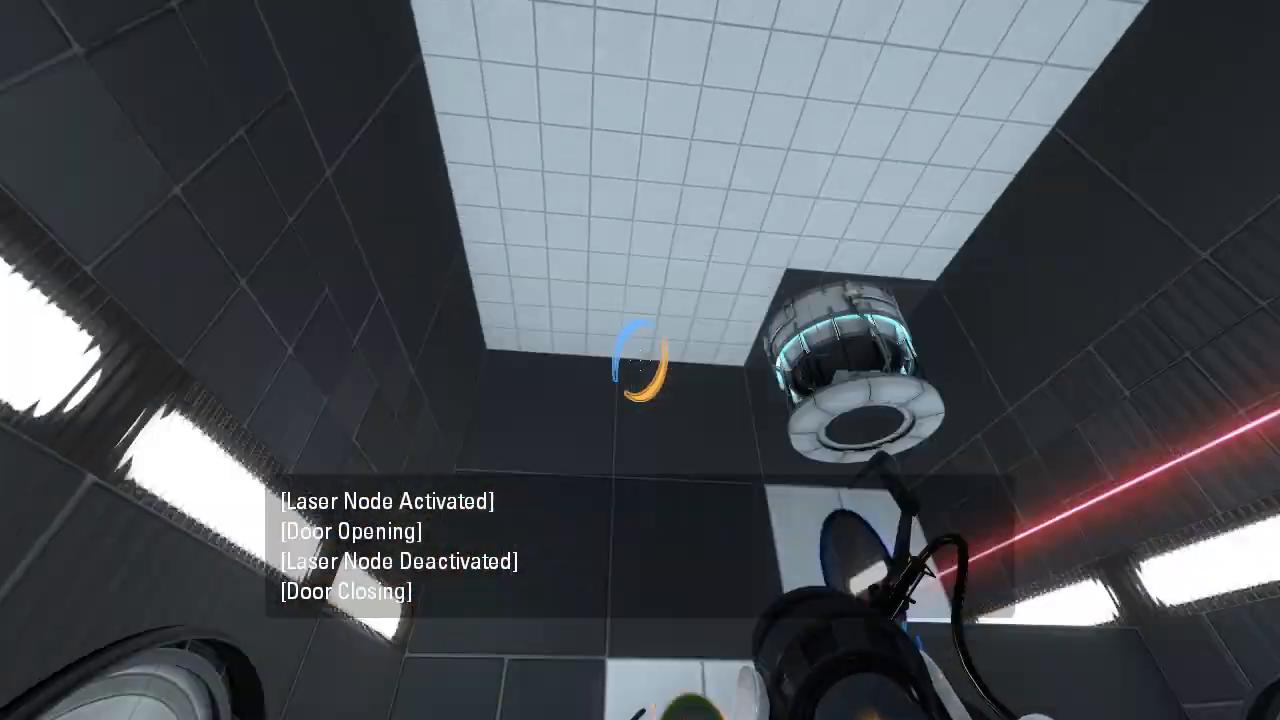
{"action": "mouse_move", "coordinate": [640, 360]}
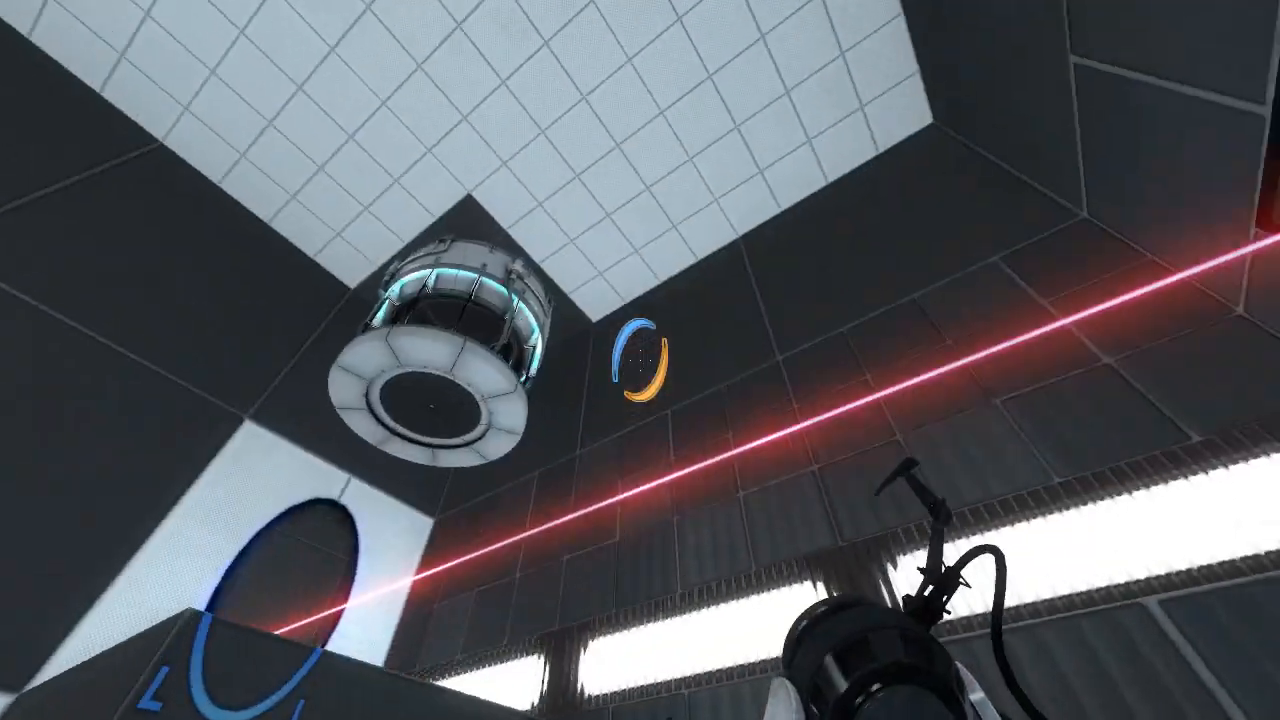
{"action": "mouse_move", "coordinate": [640, 360]}
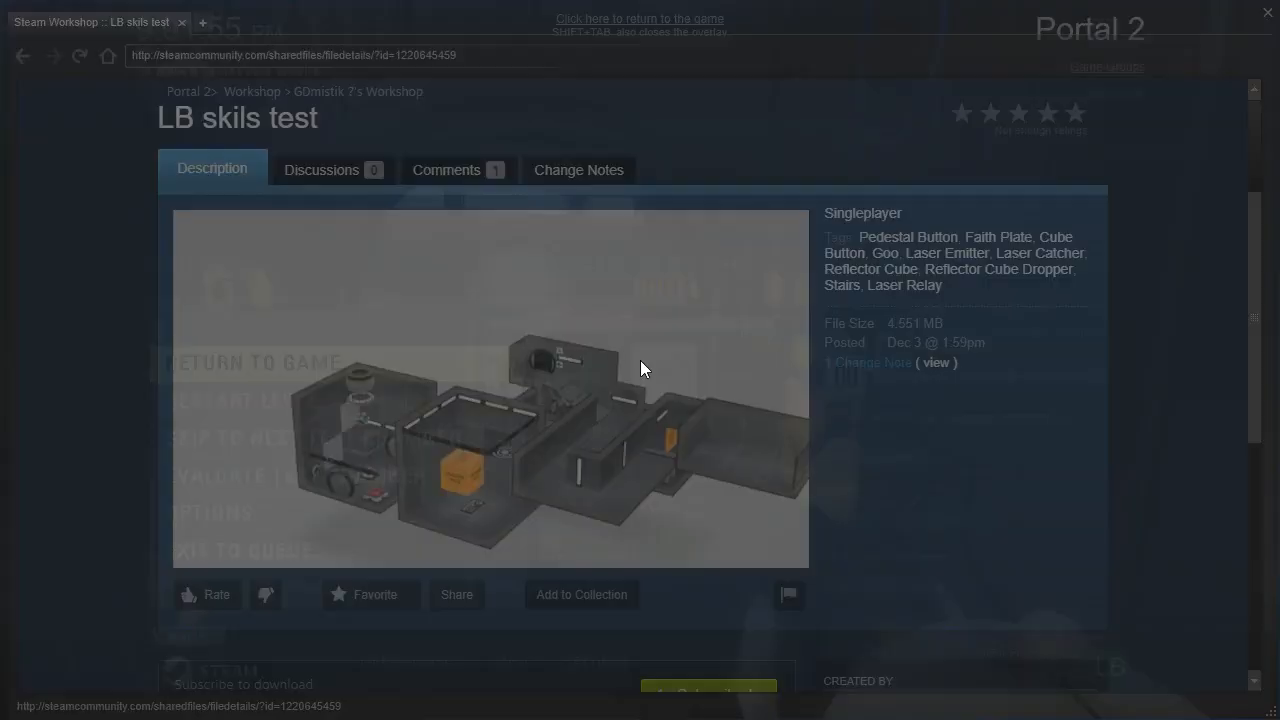
Step: Close the LB skils test Workshop overlay and return to the game
{"action": "left_click", "coordinate": [639, 18]}
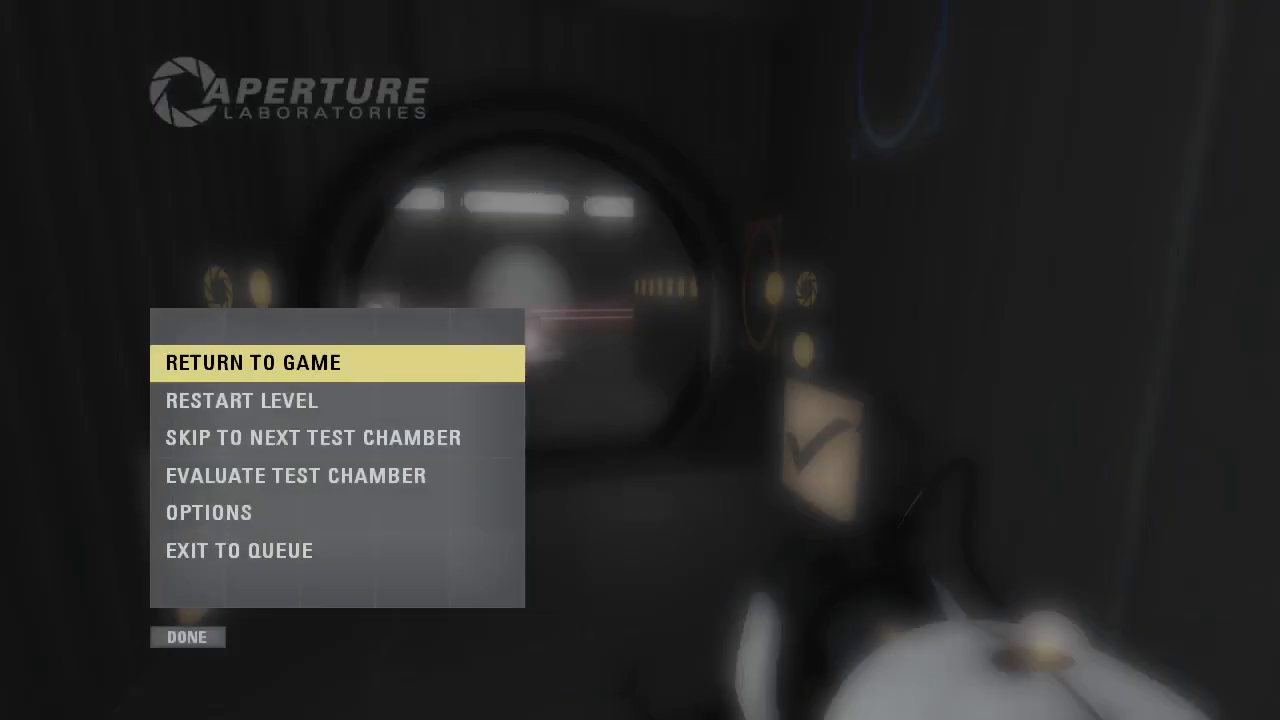
{"action": "left_click", "coordinate": [254, 362]}
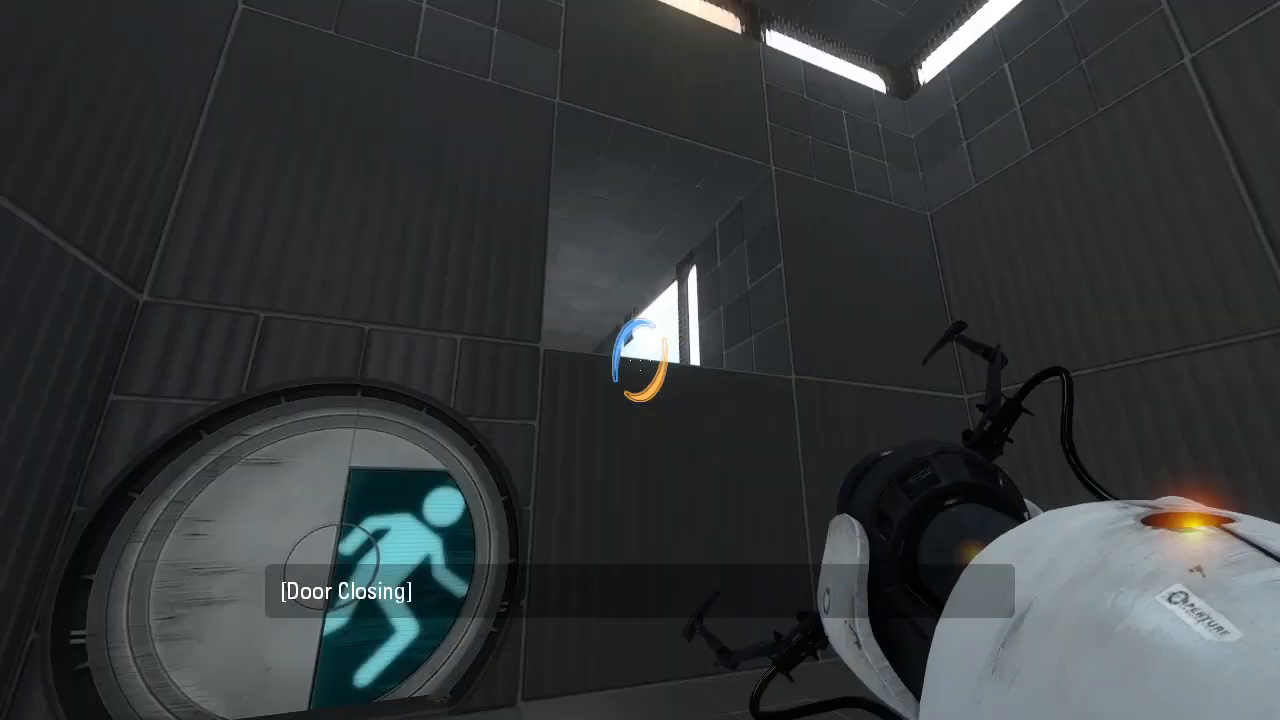
{"action": "mouse_move", "coordinate": [640, 360]}
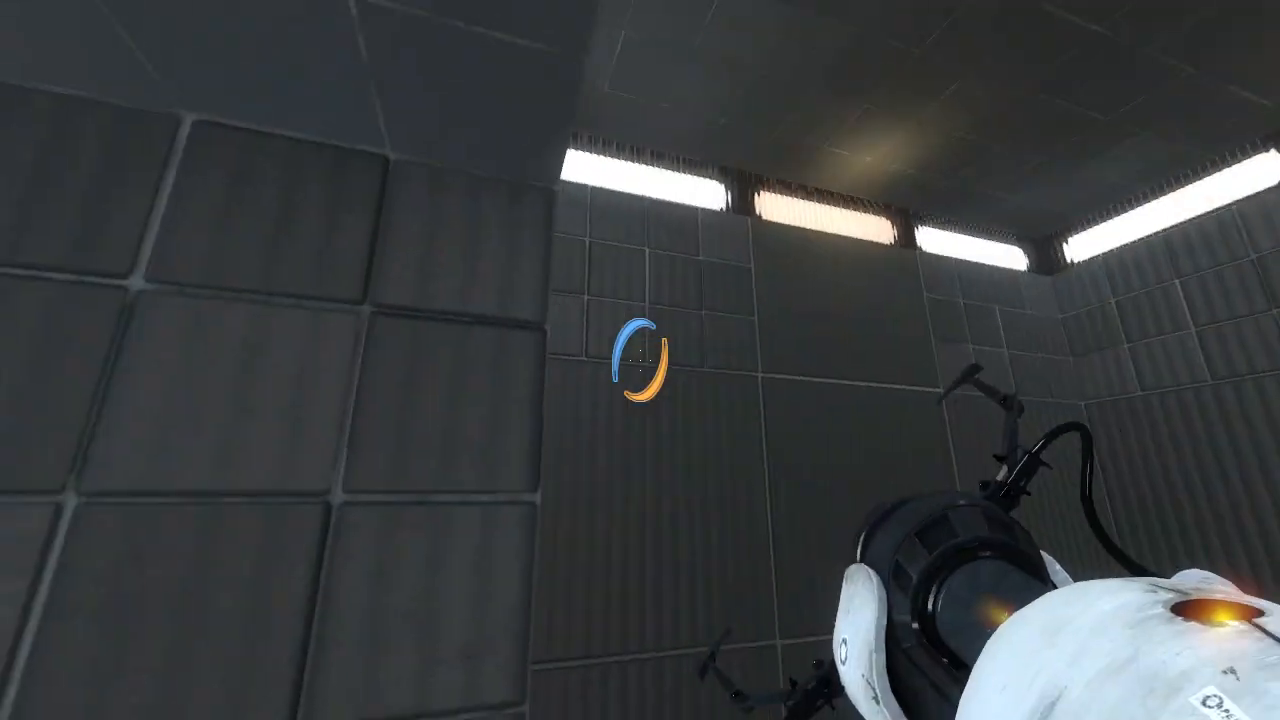
Step: Walk down the dark corridor into the shaft facing the white panel
{"action": "left_click", "coordinate": [640, 360]}
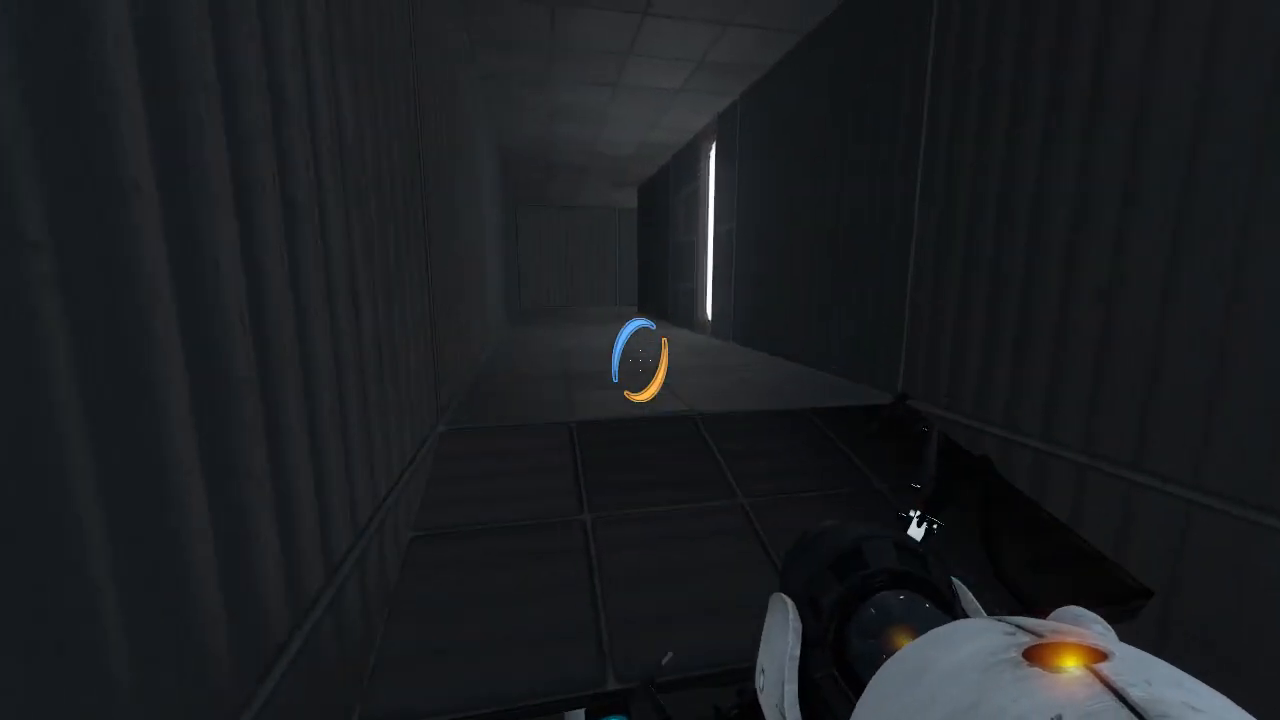
{"action": "key", "text": "w"}
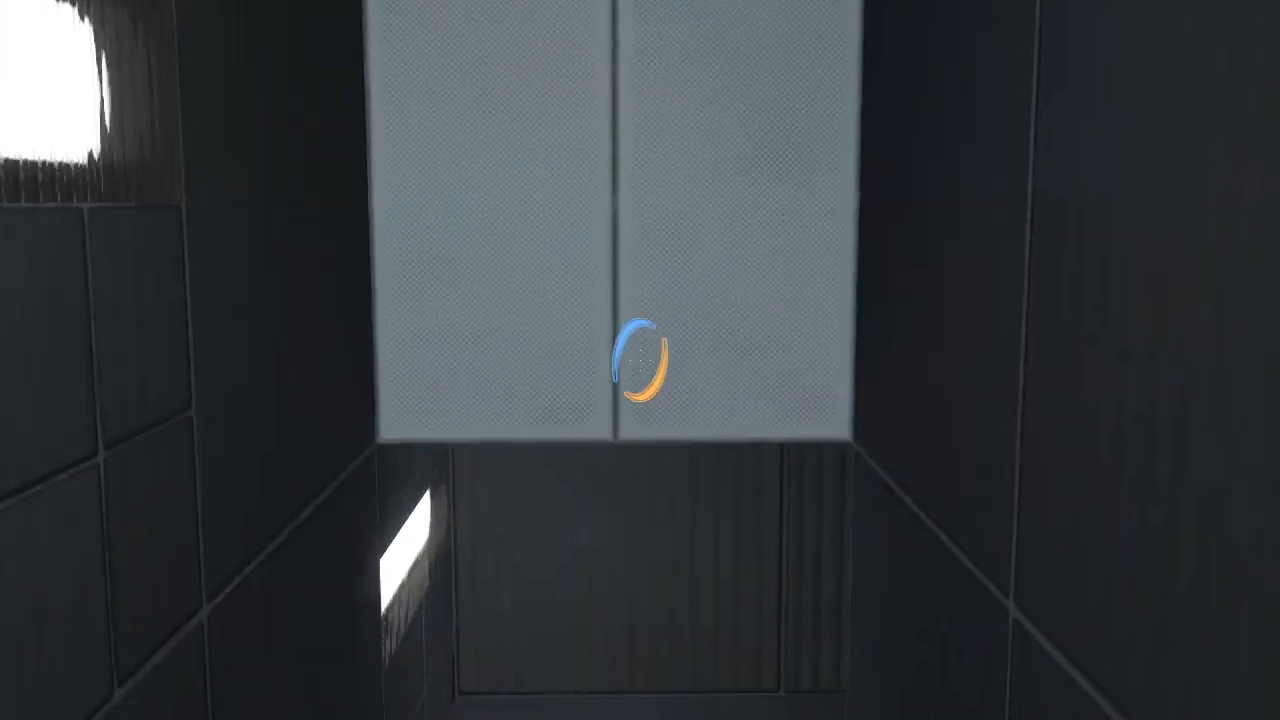
Step: Shoot a blue portal onto the ceiling panel and enter the cube's laser chamber
{"action": "left_click", "coordinate": [640, 360]}
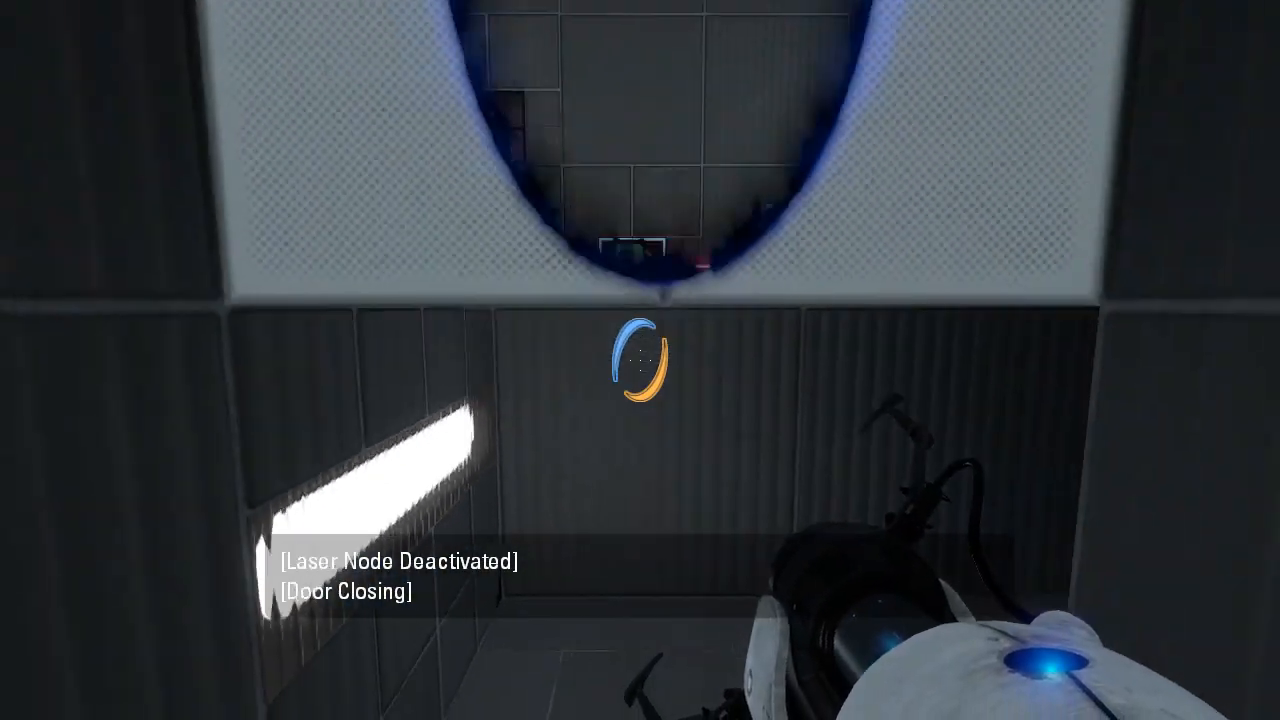
{"action": "mouse_move", "coordinate": [640, 360]}
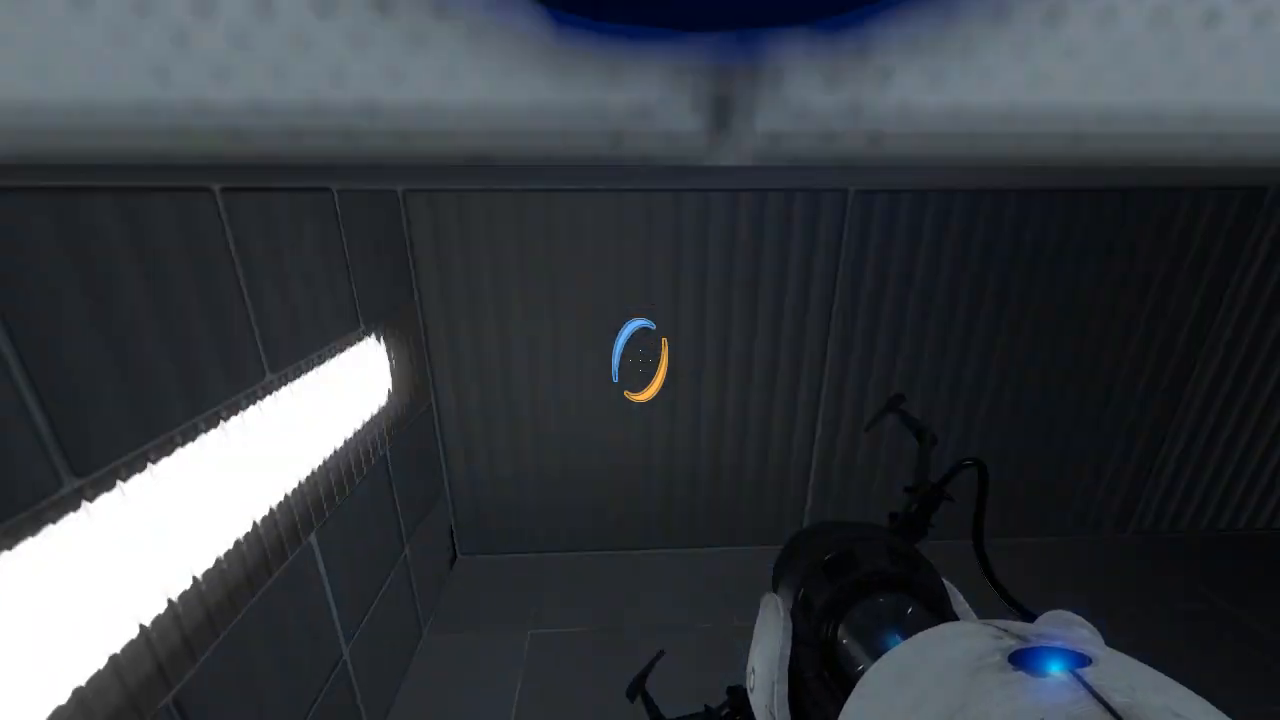
{"action": "left_click", "coordinate": [640, 360]}
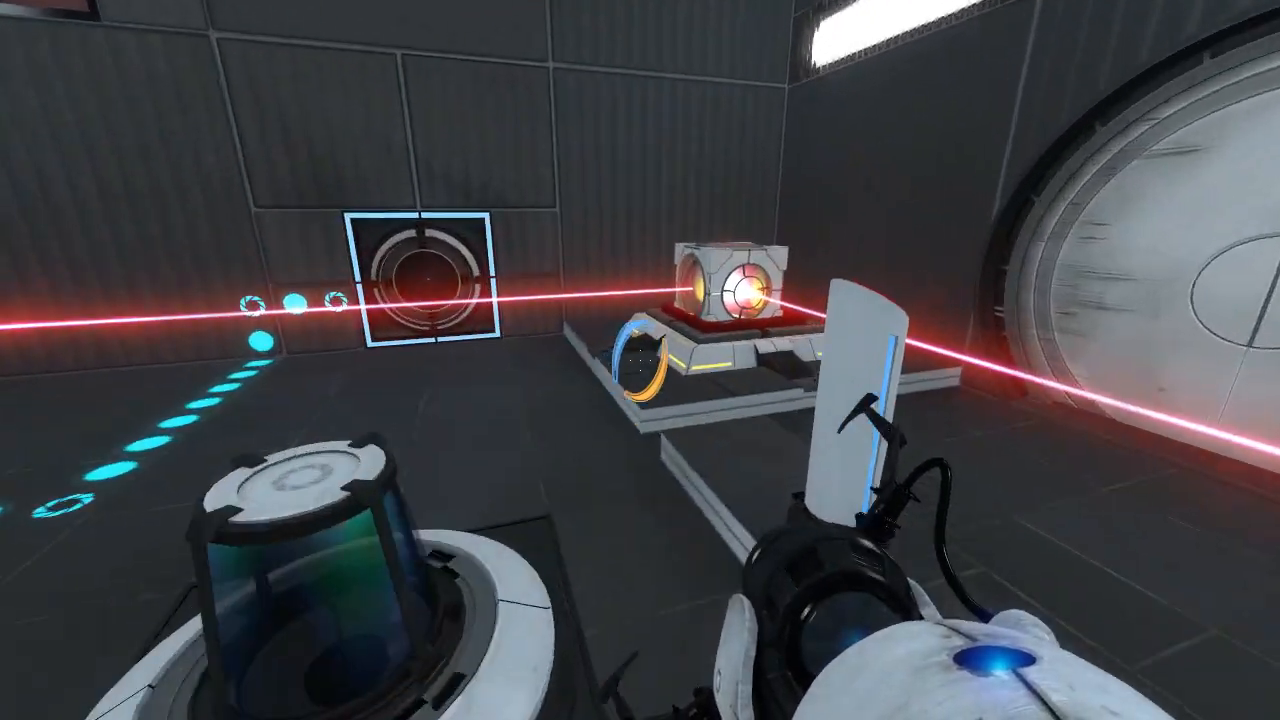
{"action": "mouse_move", "coordinate": [640, 360]}
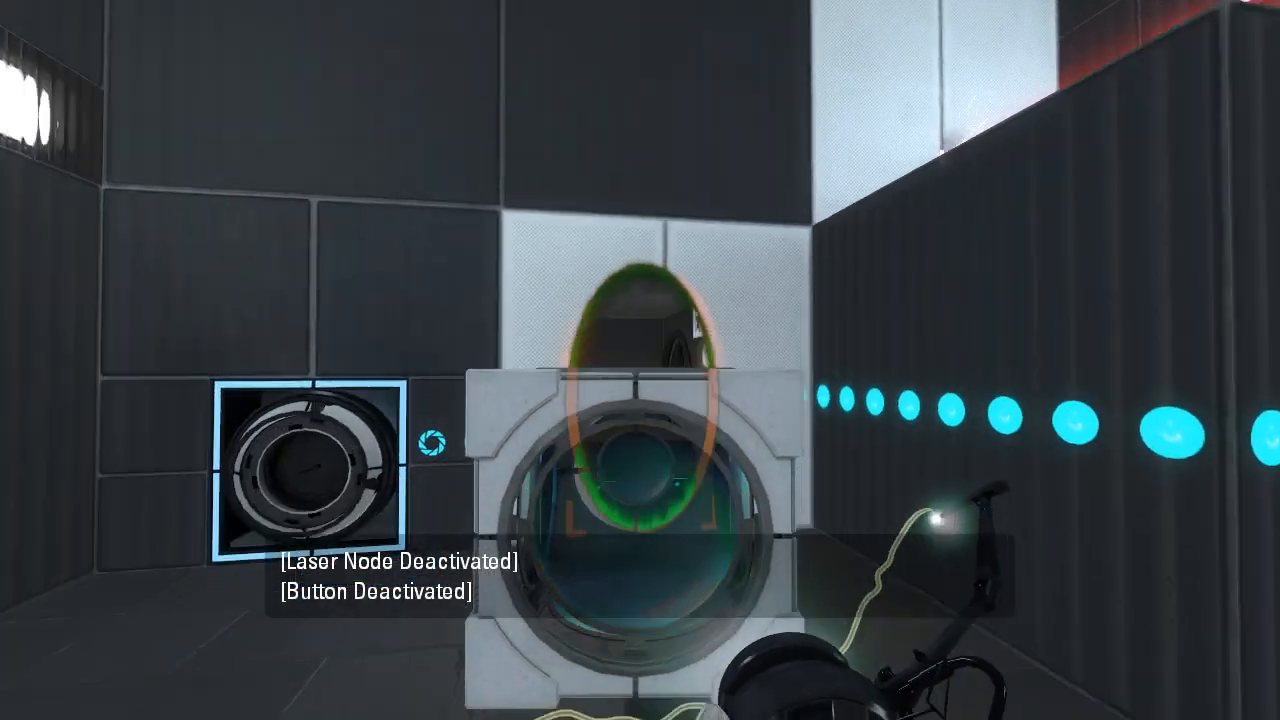